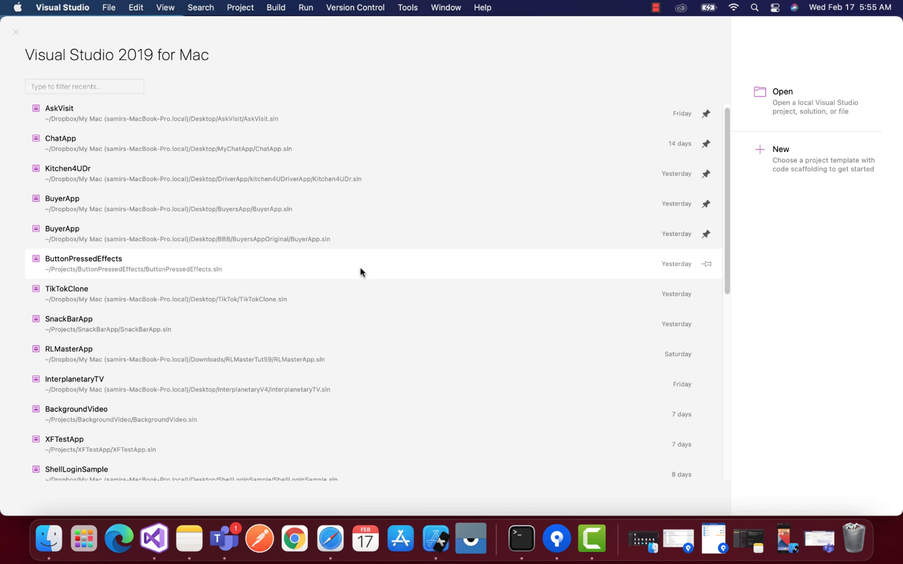
Open the ButtonPressedEffects solution from the recent solutions list
{"action": "double_click", "coordinate": [83, 263]}
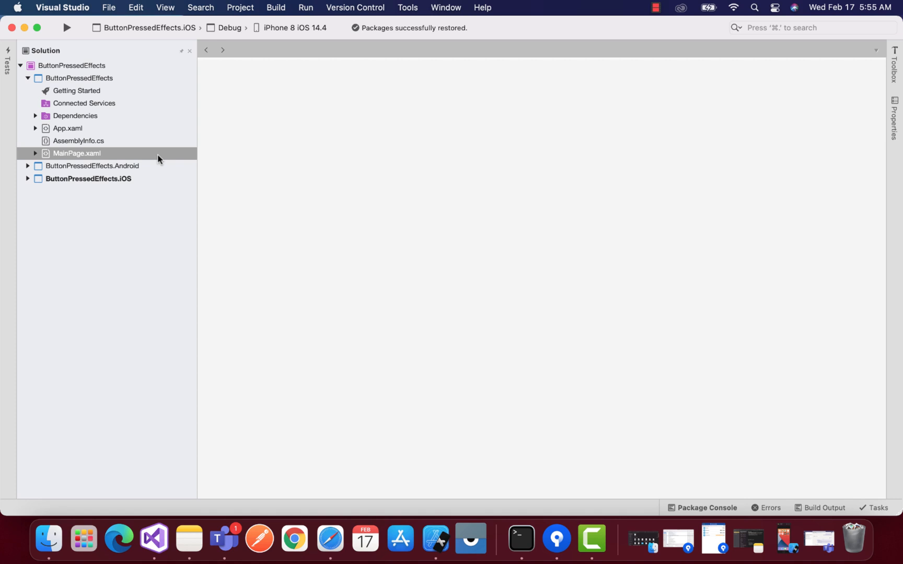
Run the iOS project on the iPhone 8 simulator and tap My Button
{"action": "left_click", "coordinate": [66, 27]}
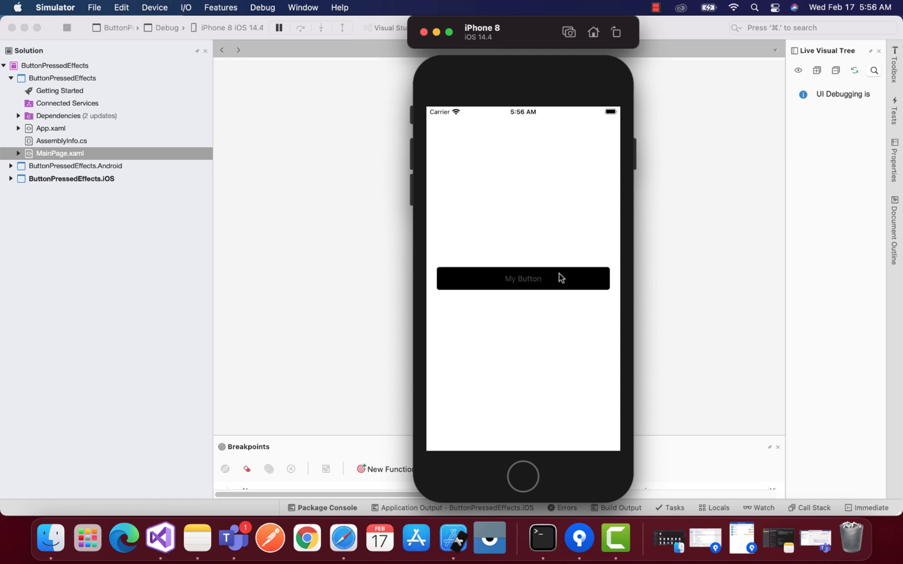
{"action": "left_click", "coordinate": [522, 278]}
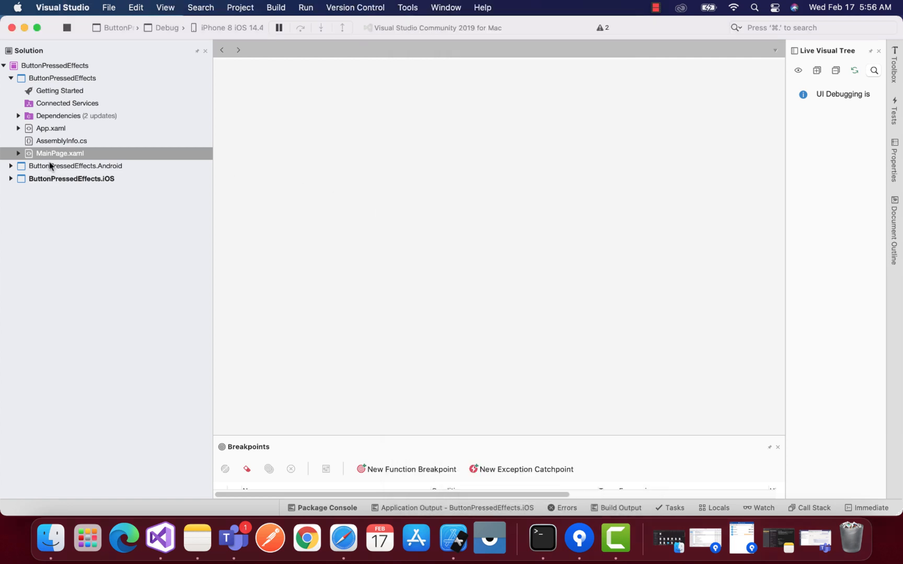
Open MainPage.xaml and select the Button element defining the Normal and Pressed visual states
{"action": "double_click", "coordinate": [59, 153]}
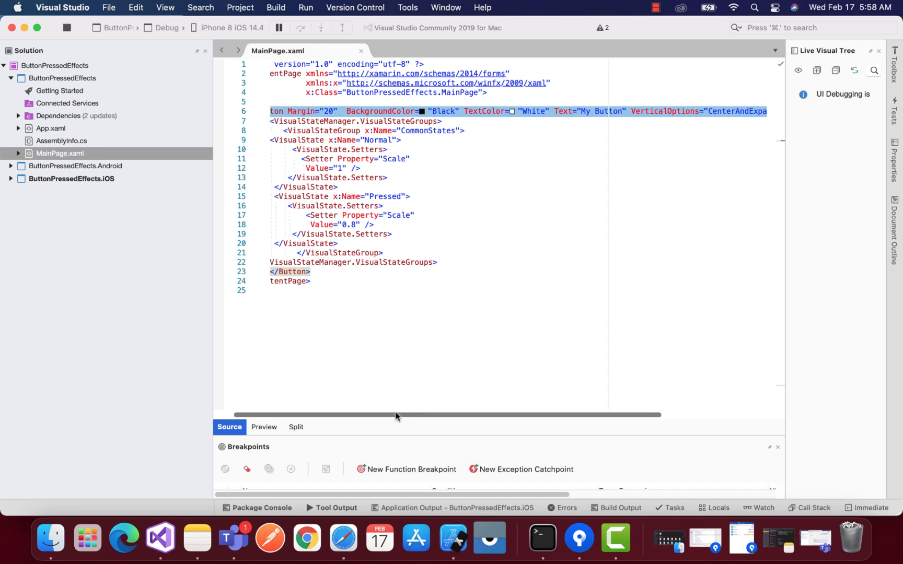
{"action": "left_click_drag", "start_coordinate": [397, 415], "coordinate": [233, 415]}
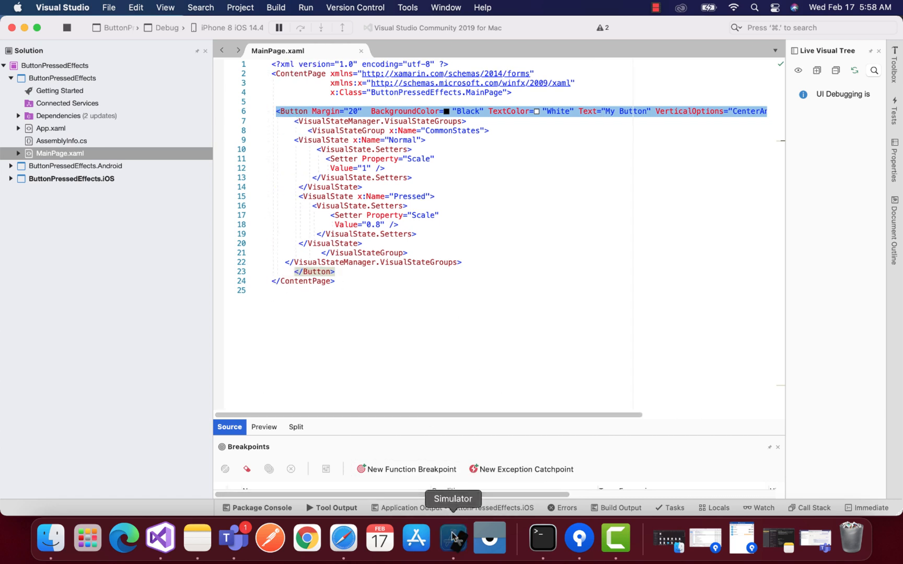
{"action": "left_click", "coordinate": [452, 538]}
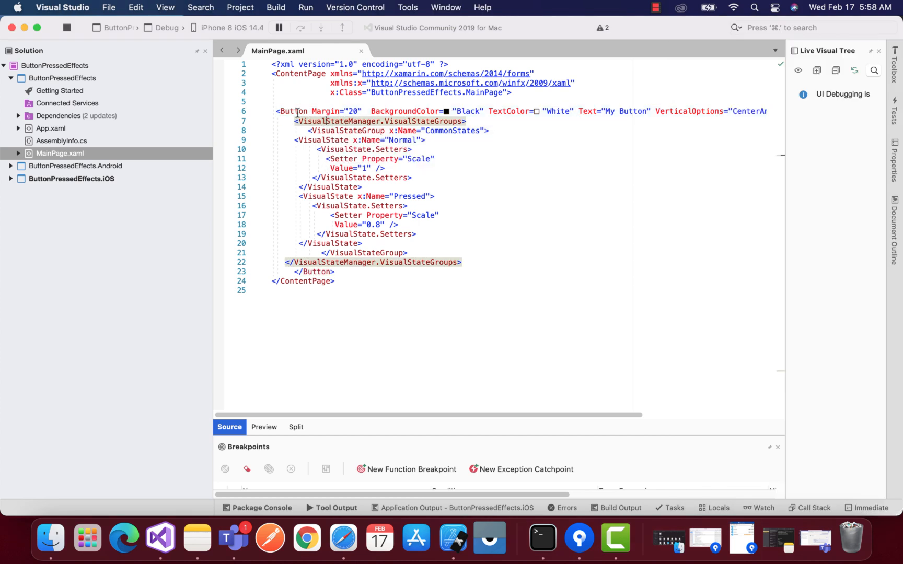
{"action": "double_click", "coordinate": [380, 122]}
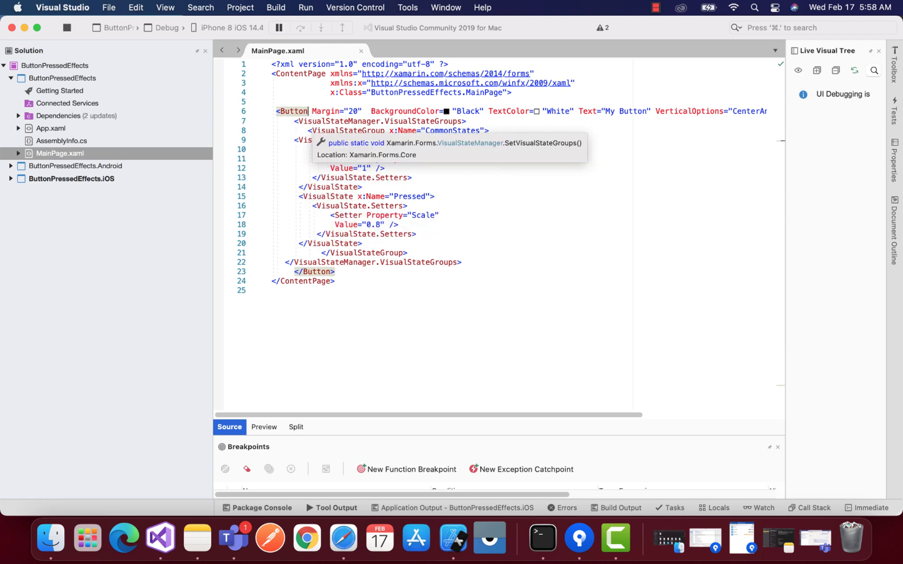
{"action": "type", "text": "pr"}
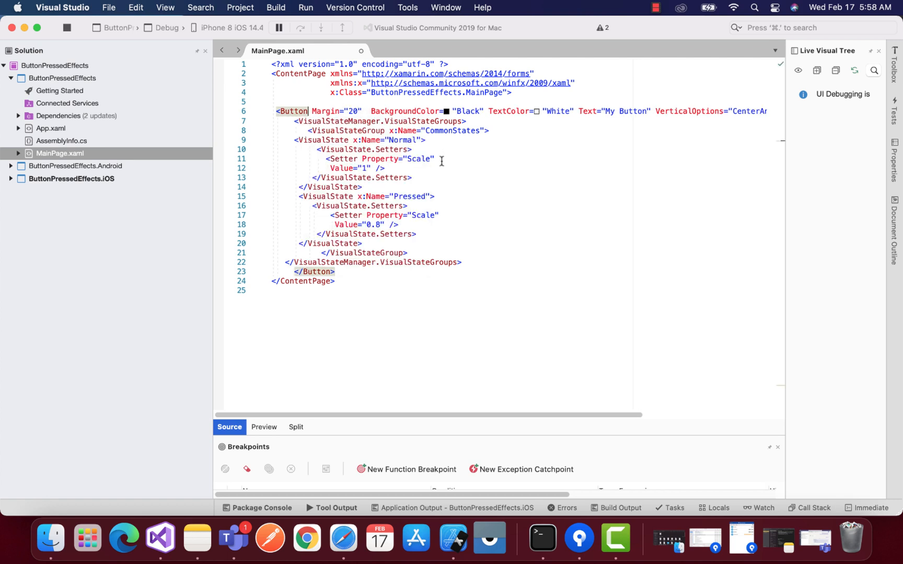
Review the Pressed (Scale 0.8) and Normal (Scale 1) setters, then tap My Button to watch it shrink
{"action": "double_click", "coordinate": [408, 197]}
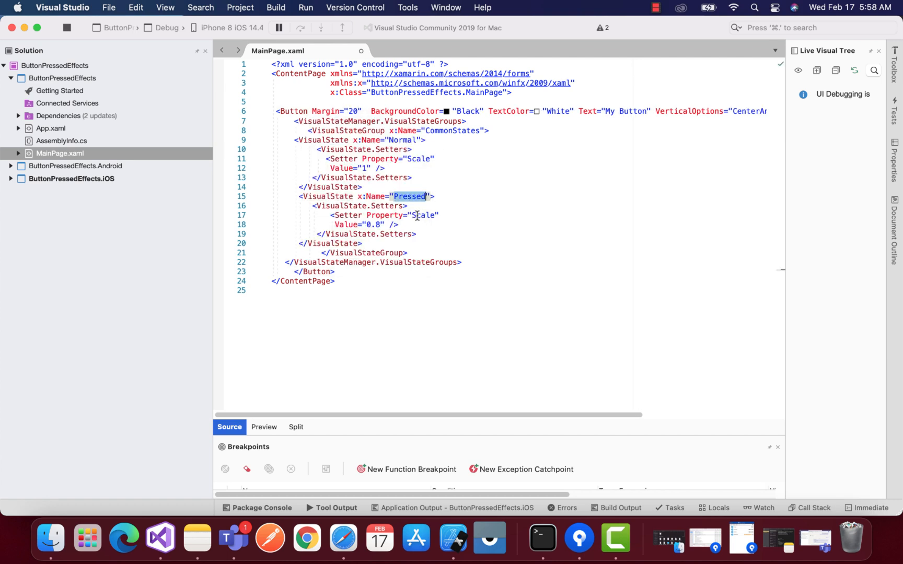
{"action": "double_click", "coordinate": [423, 215]}
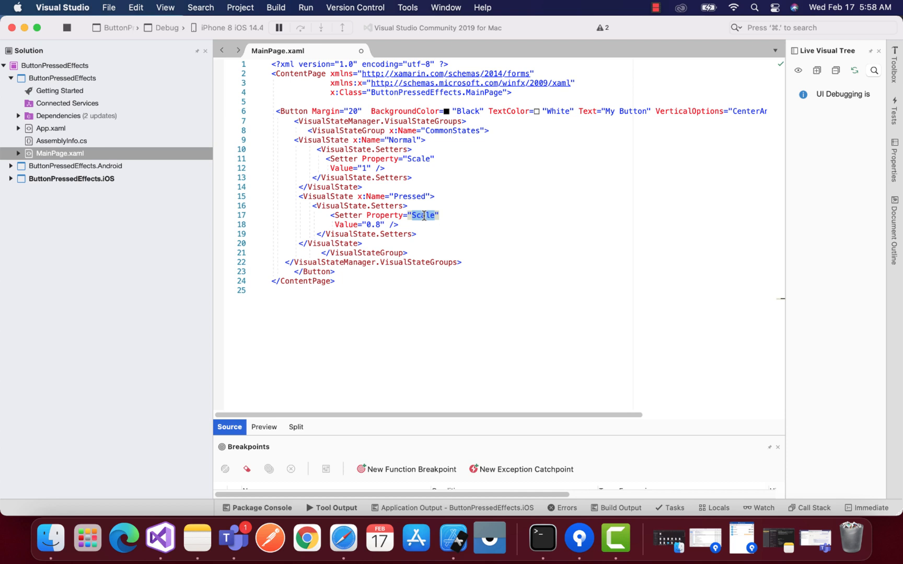
{"action": "mouse_move", "coordinate": [391, 216]}
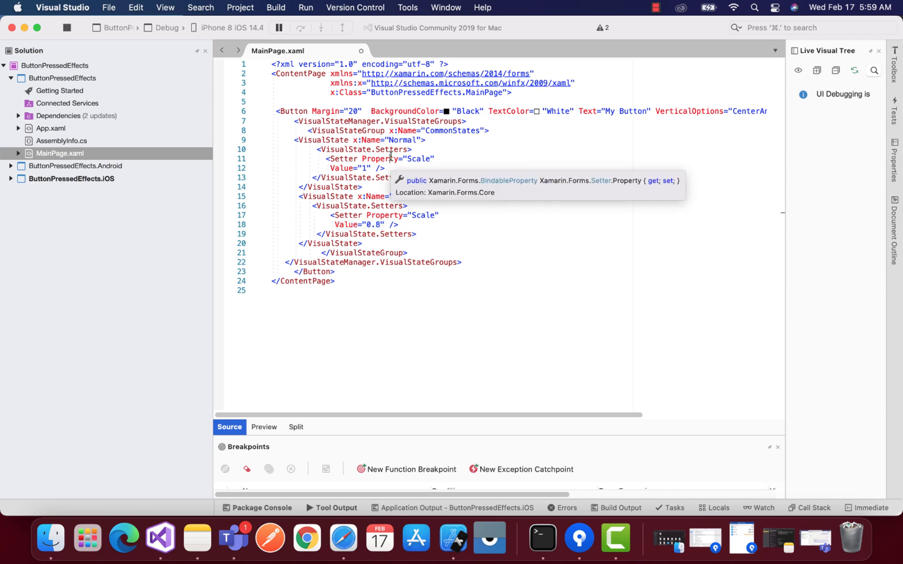
{"action": "double_click", "coordinate": [364, 167]}
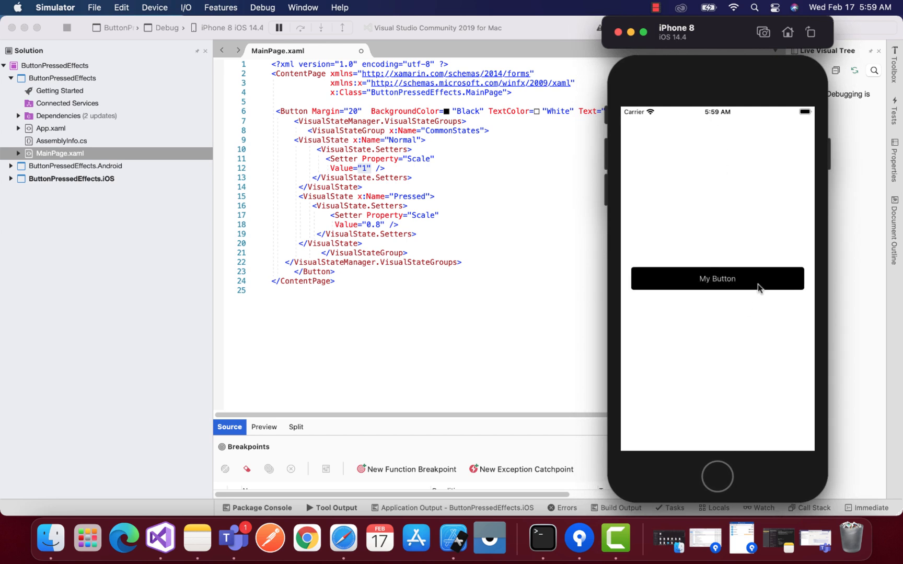
{"action": "left_click", "coordinate": [717, 279]}
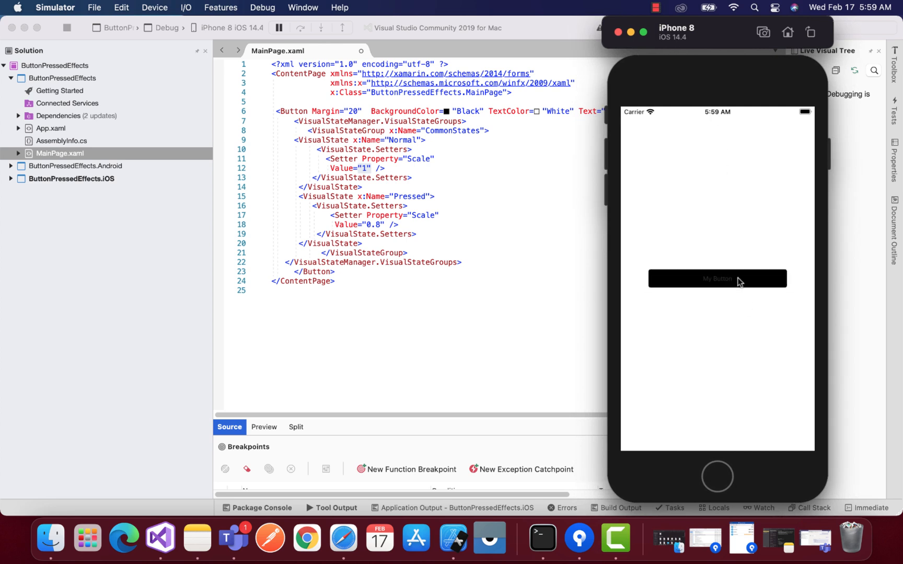
{"action": "mouse_move", "coordinate": [756, 284]}
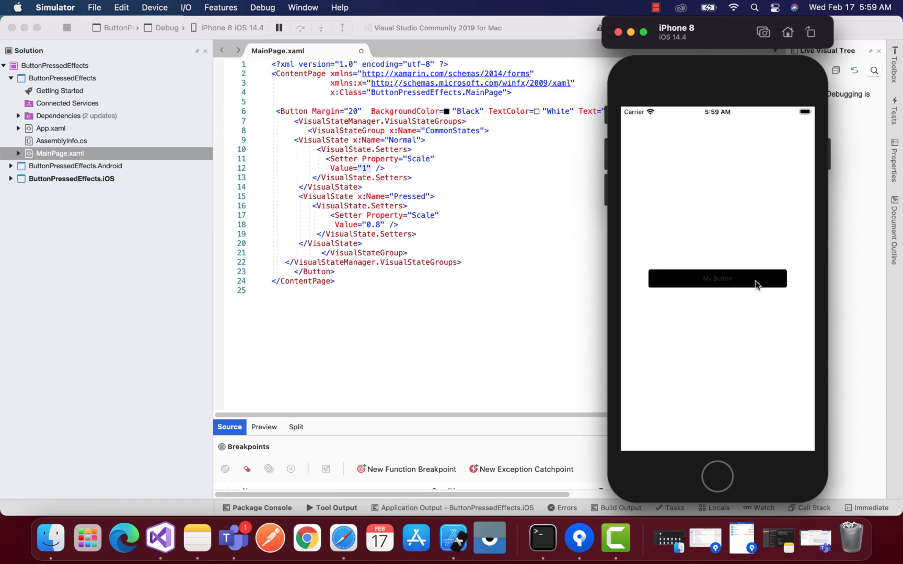